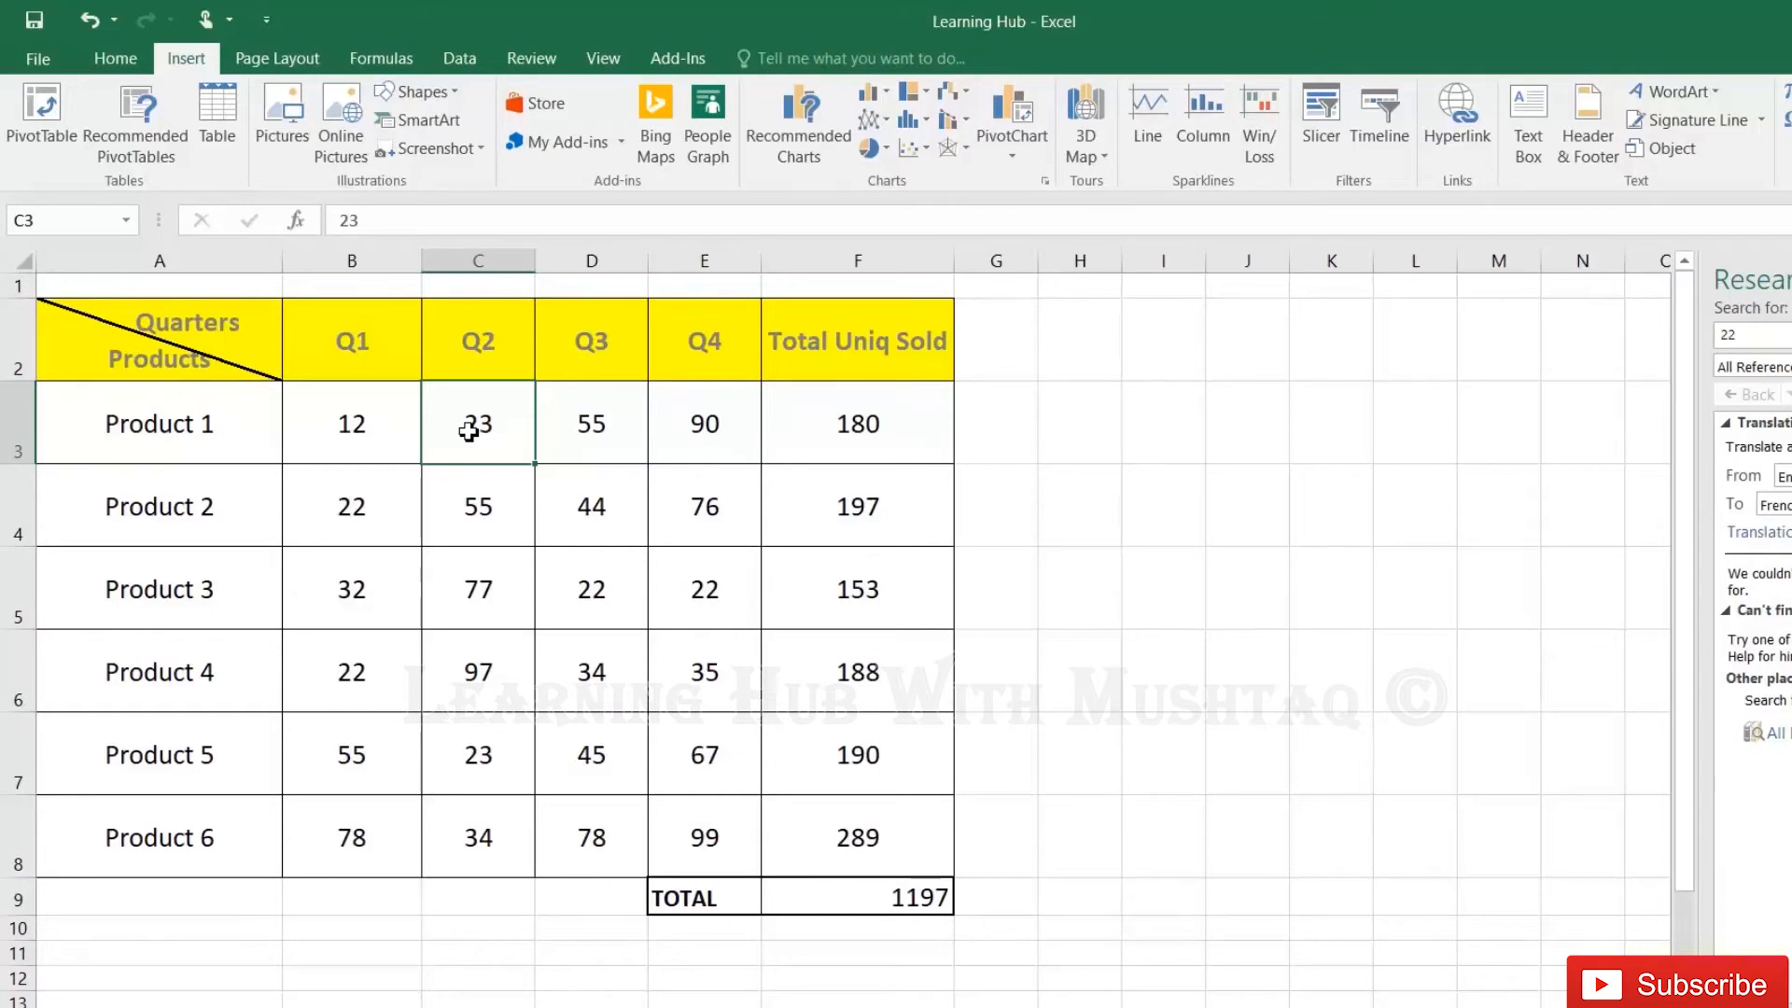
# Insert a new column before Q1 and head it Product Picture.
pyautogui.rightClick(351, 261)
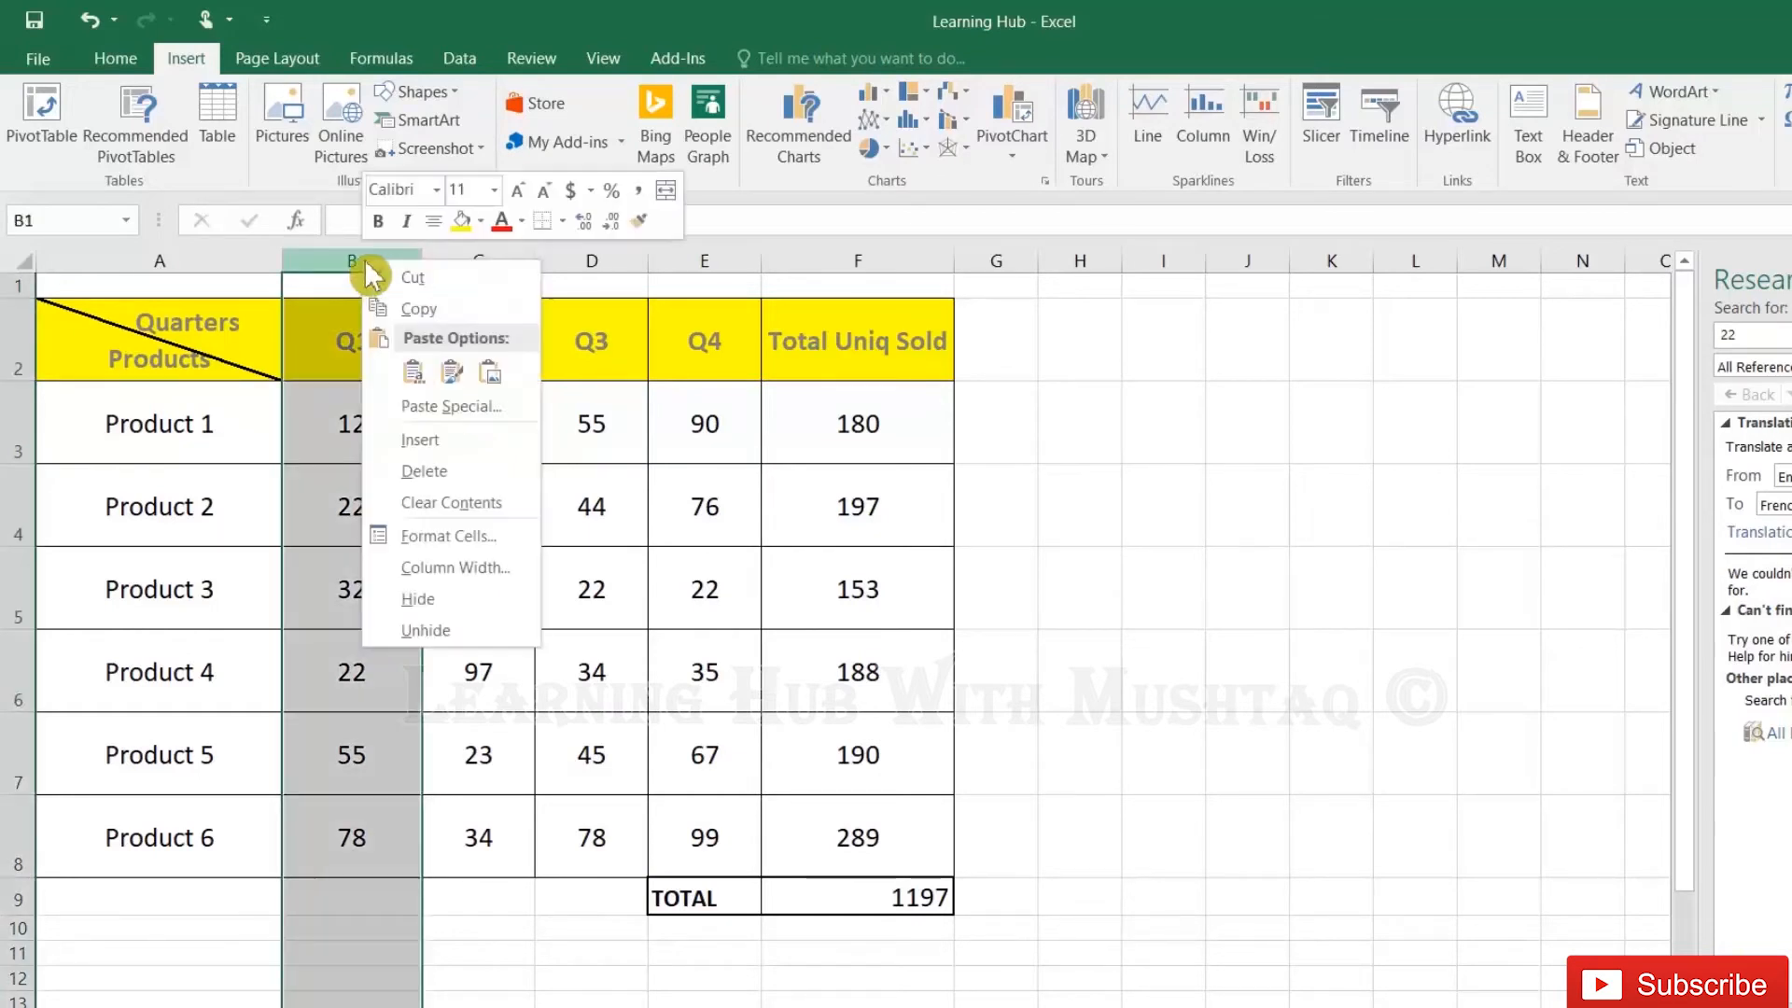
pyautogui.click(420, 440)
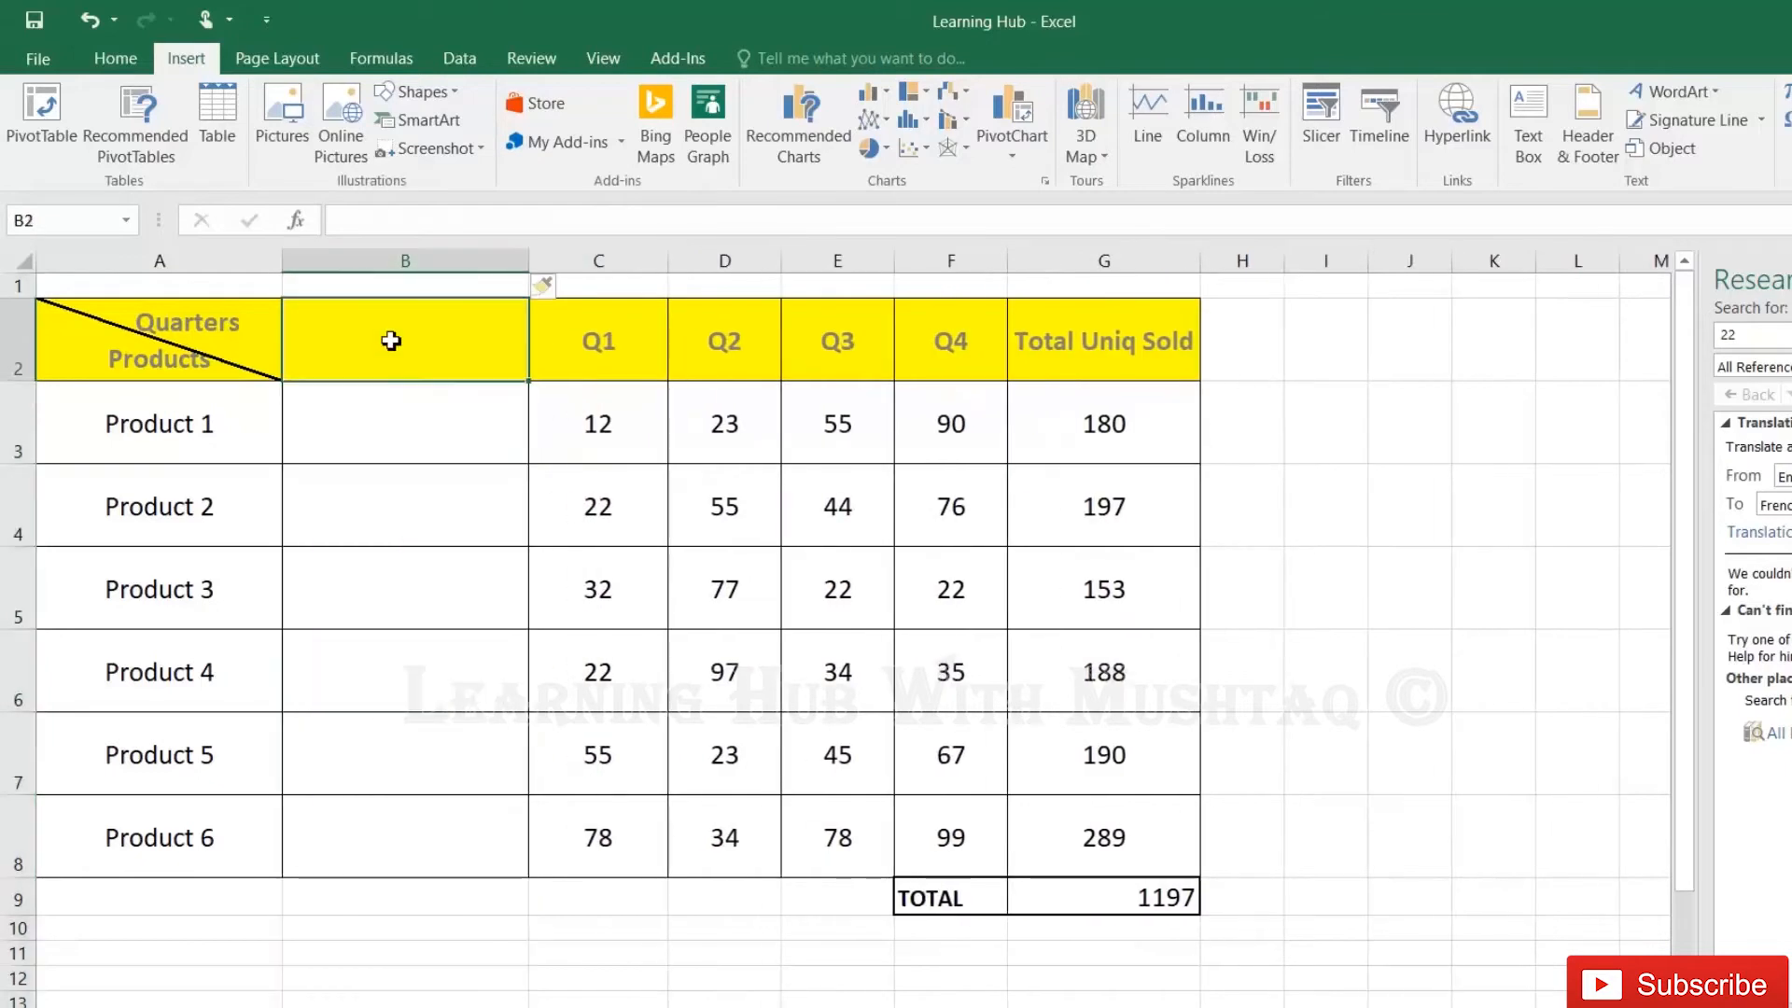
pyautogui.write('Product Picture')
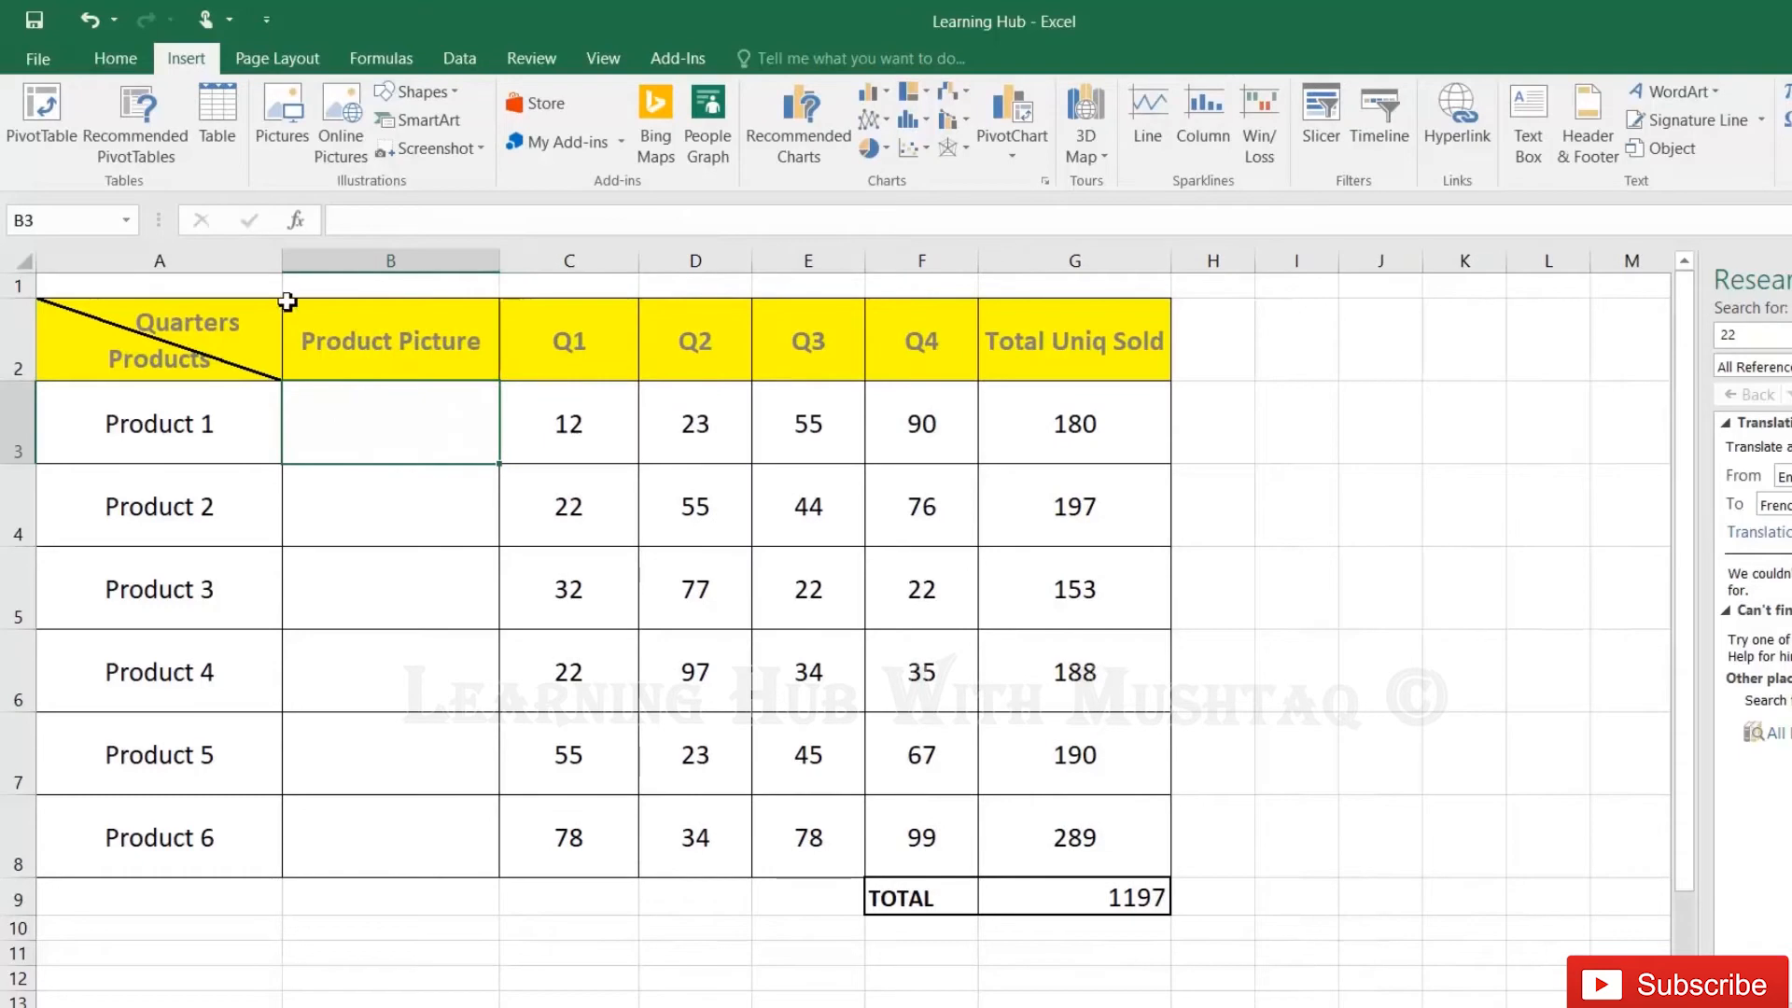
pyautogui.moveTo(282, 114)
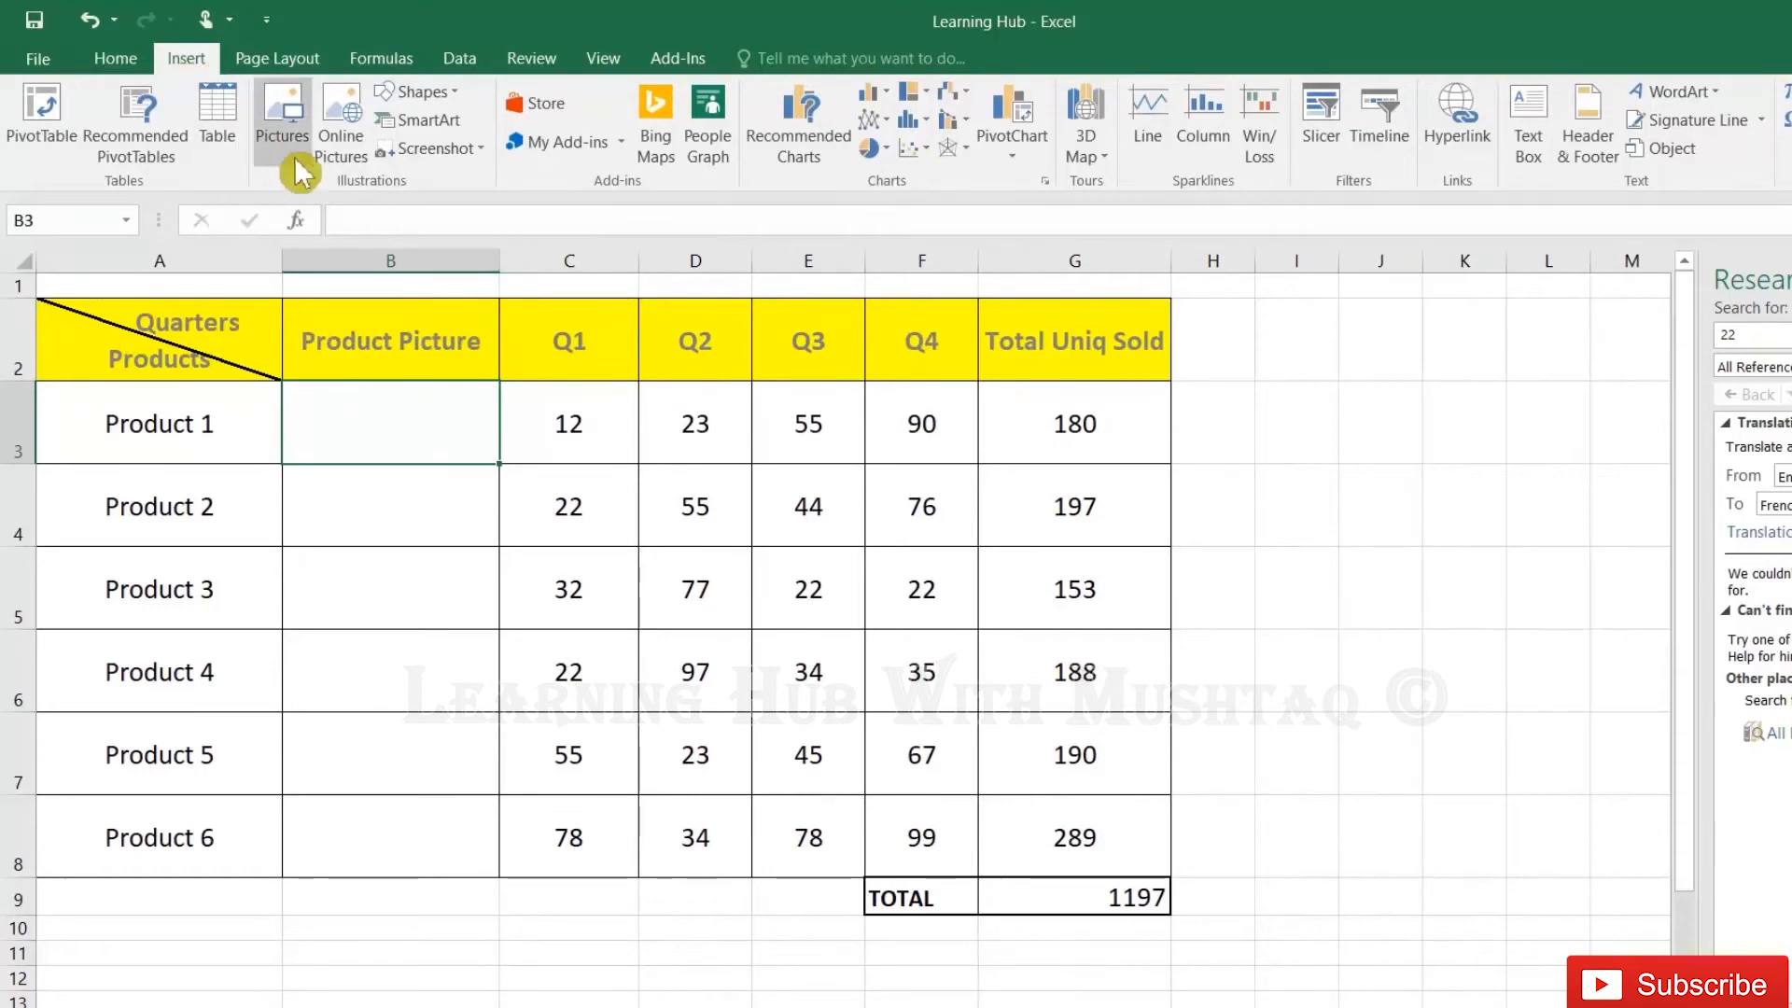
# Insert the Product 5 generator image from the Pictures folder onto the sheet.
pyautogui.click(282, 114)
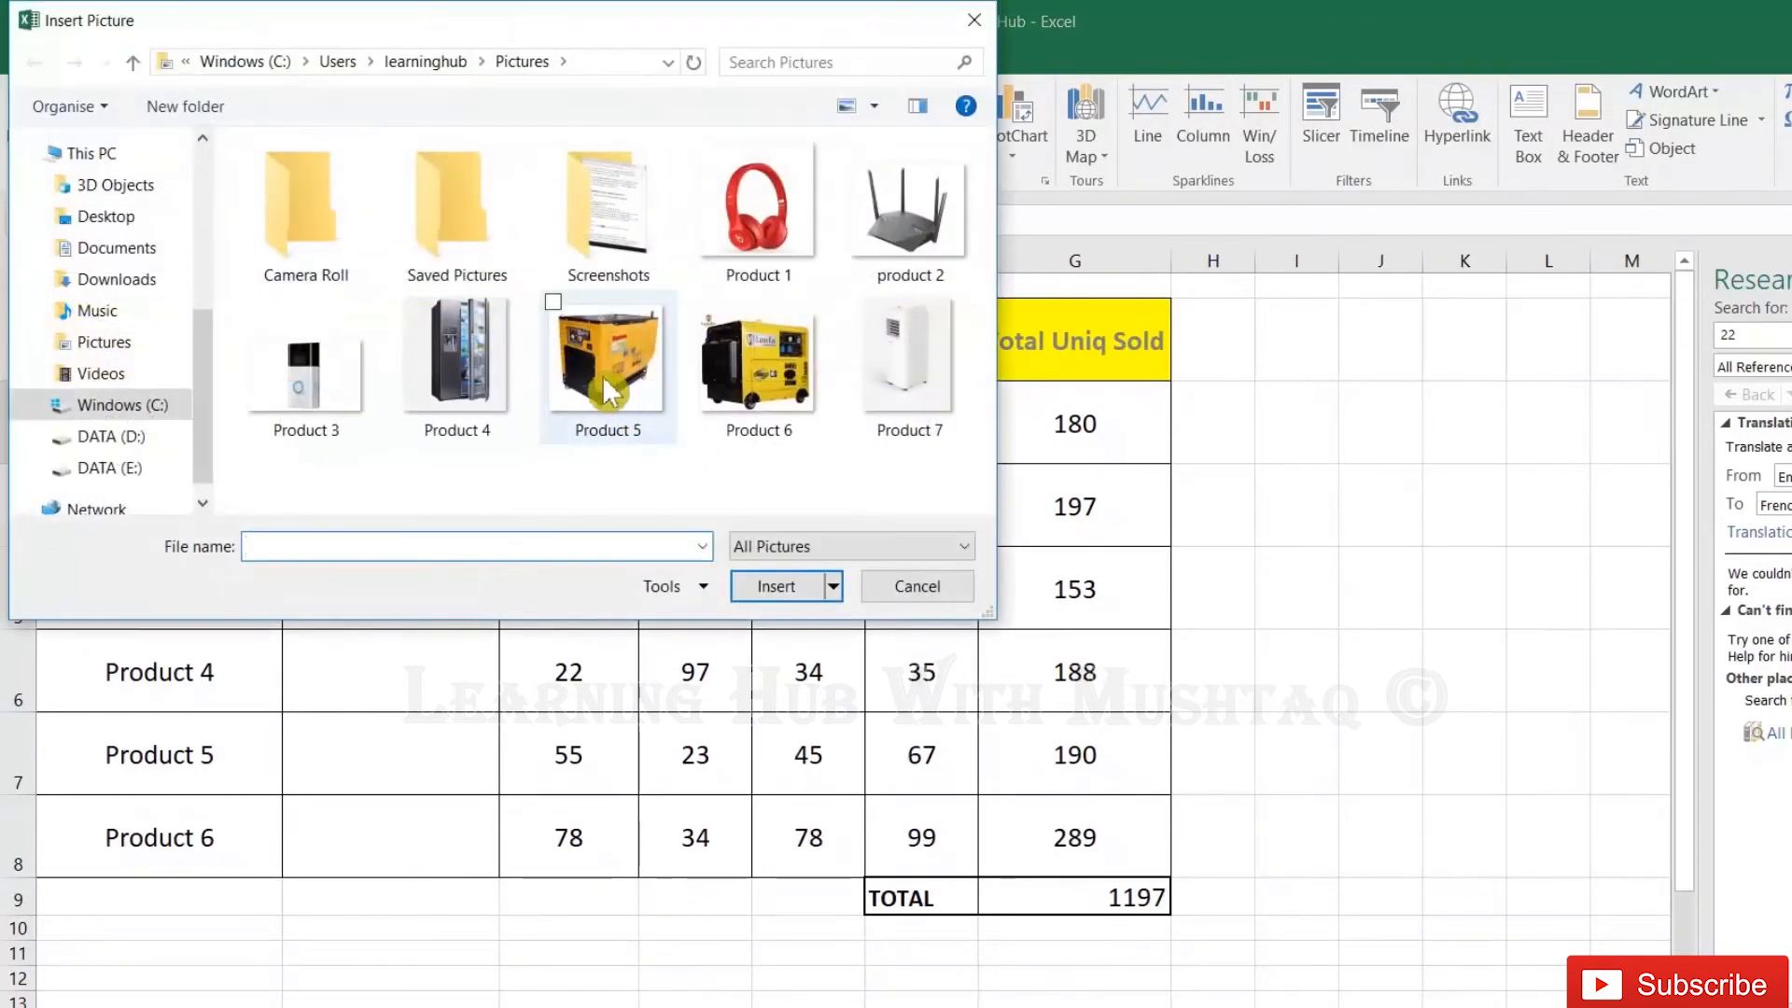
pyautogui.moveTo(608, 360)
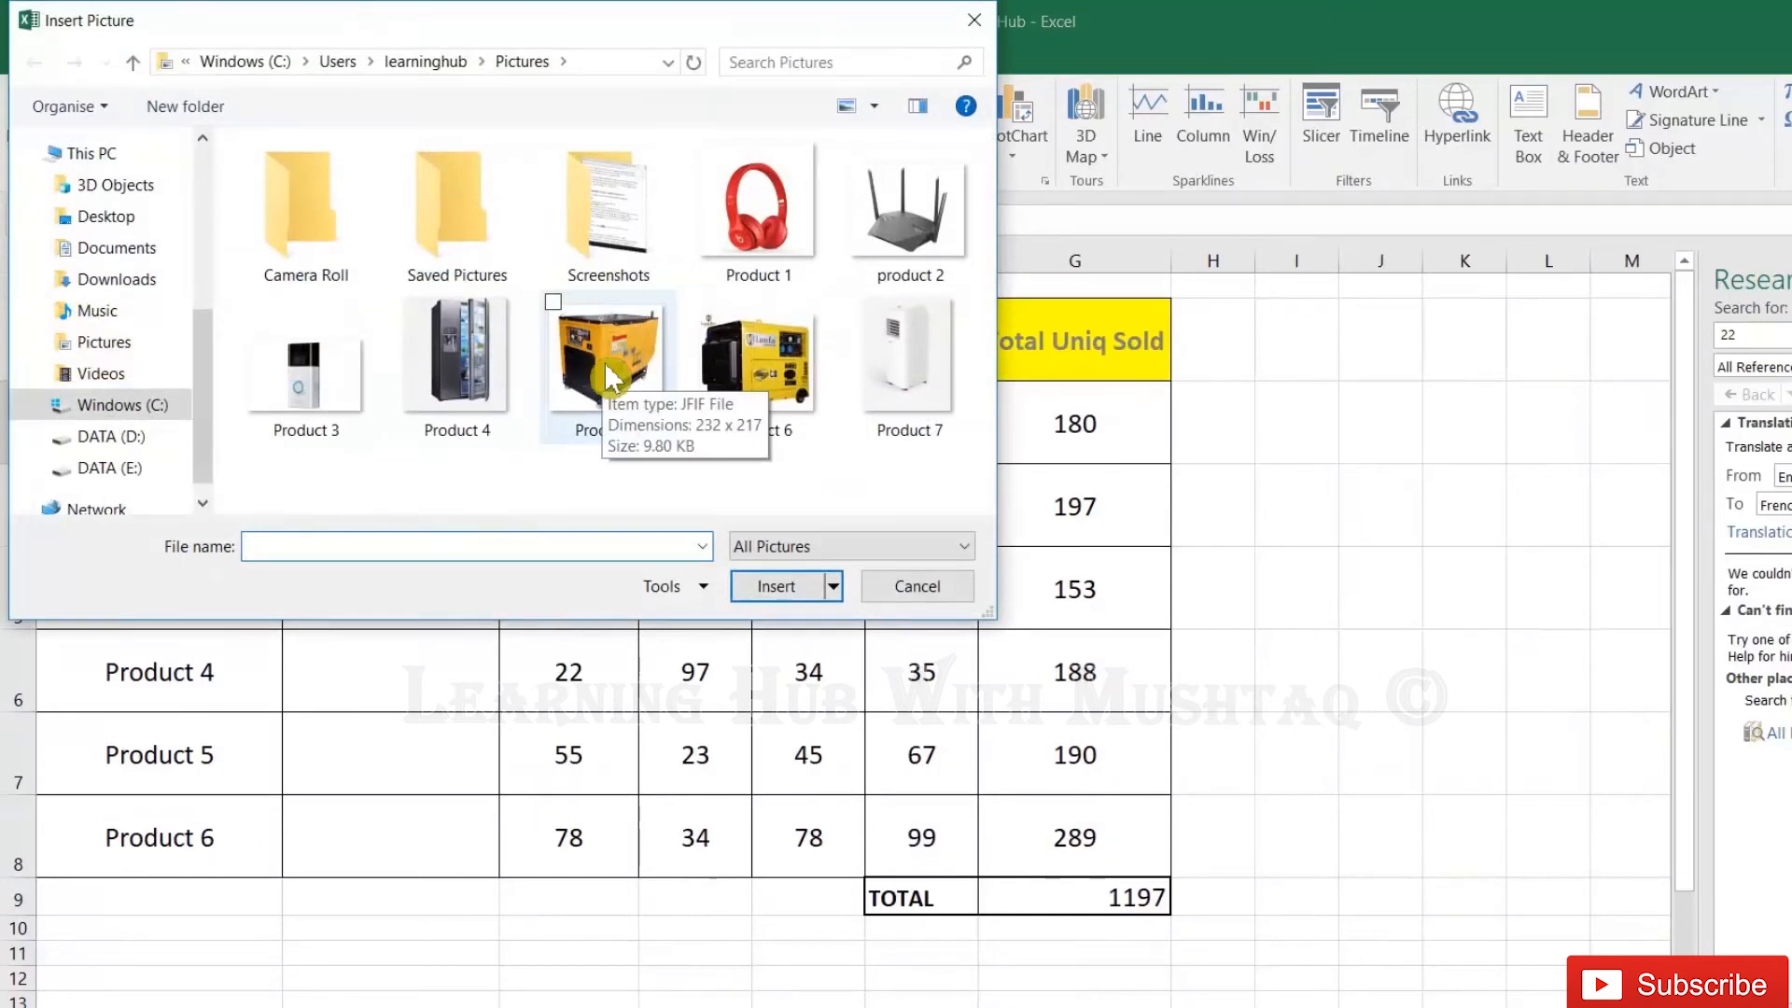
pyautogui.click(775, 586)
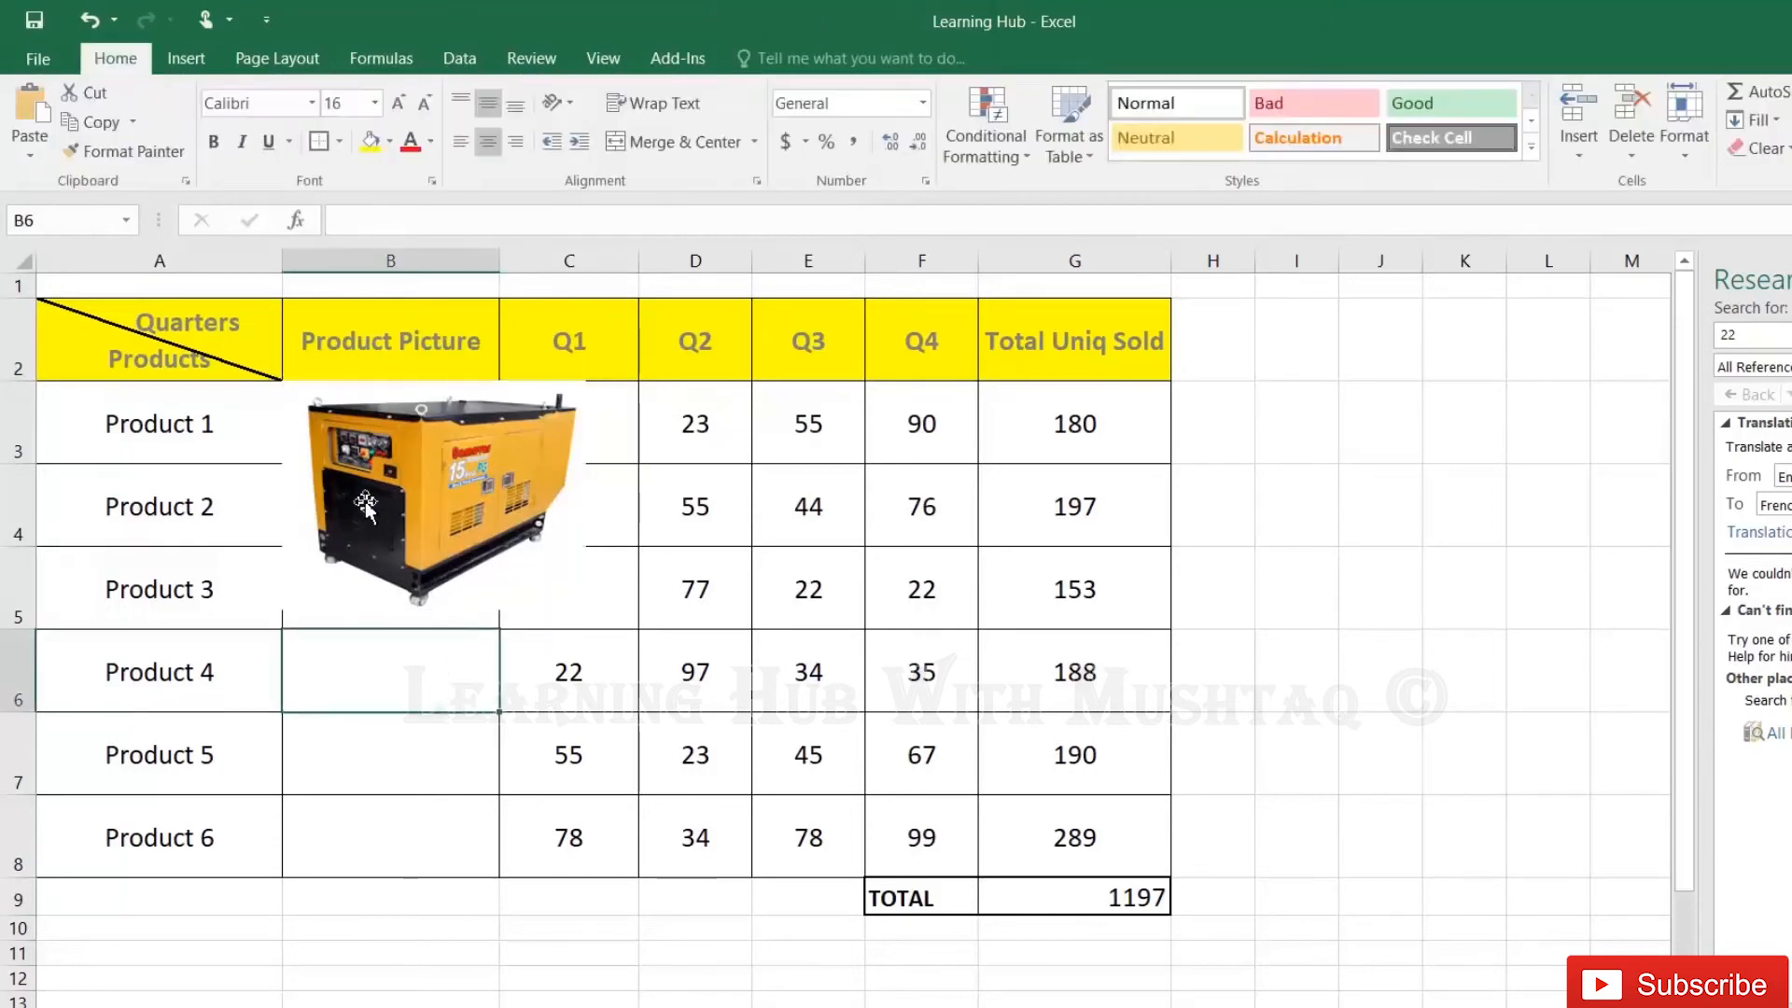
# Shrink the generator picture so it fits inside cell B3 beside Product 1.
pyautogui.click(441, 502)
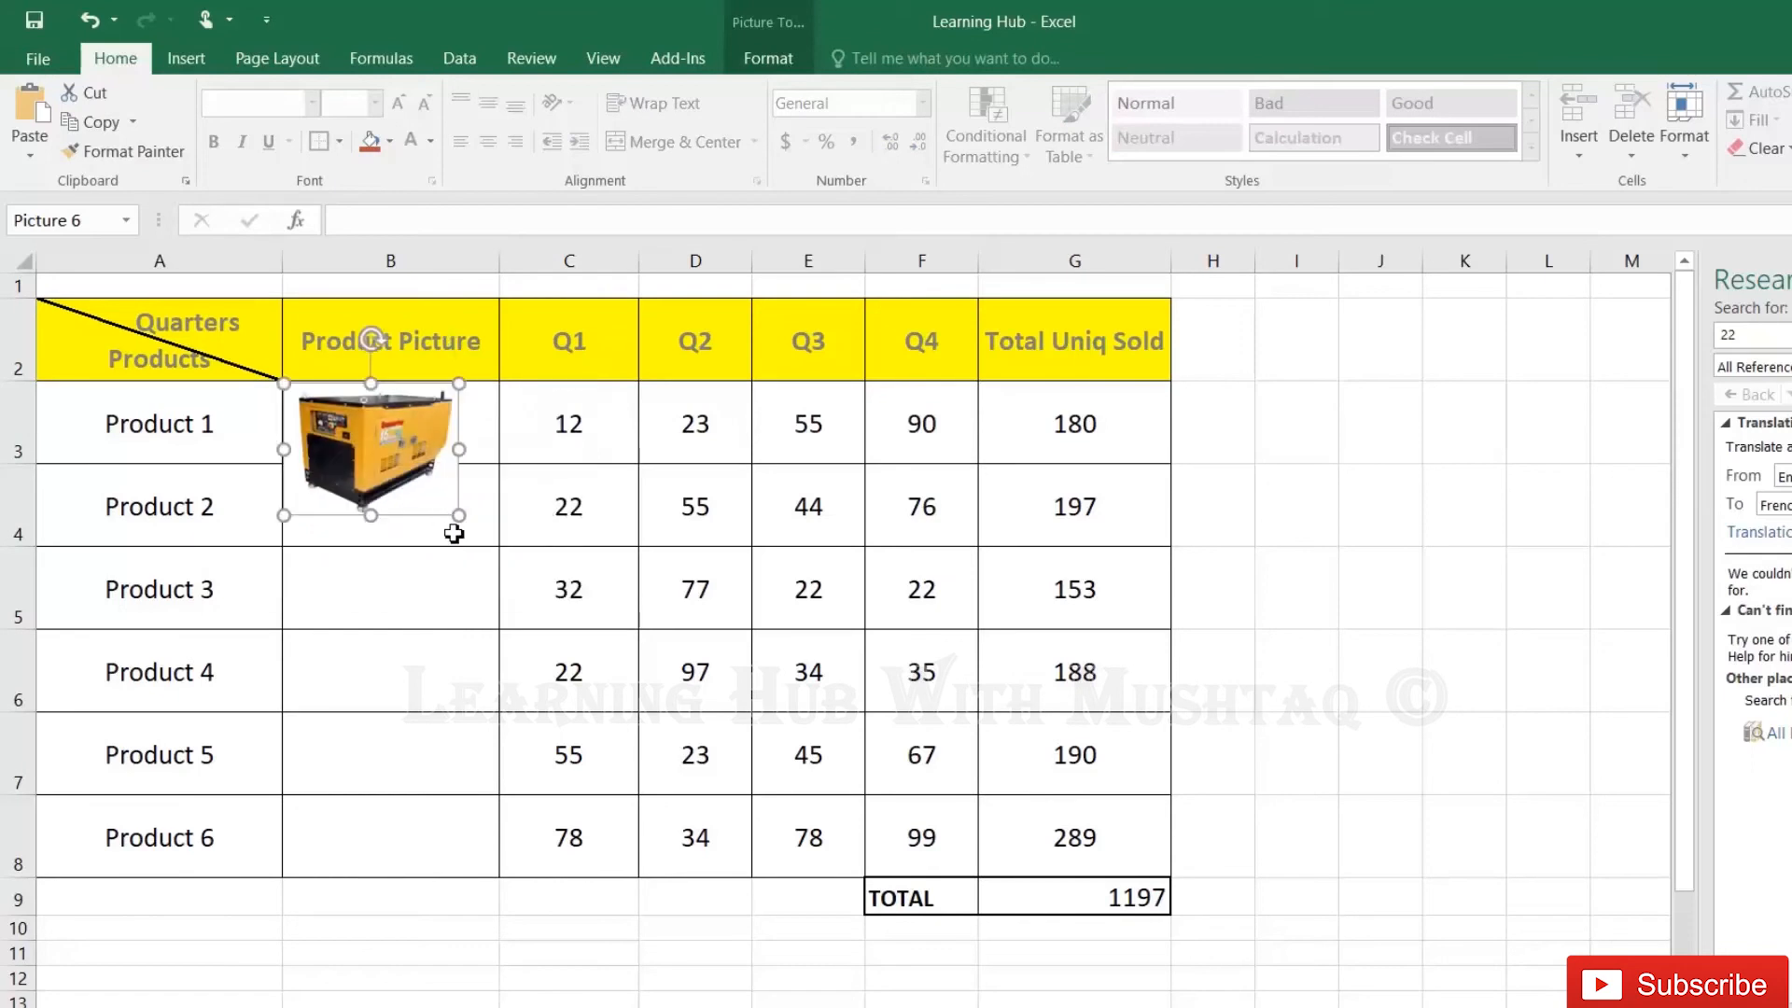
pyautogui.moveTo(383, 532)
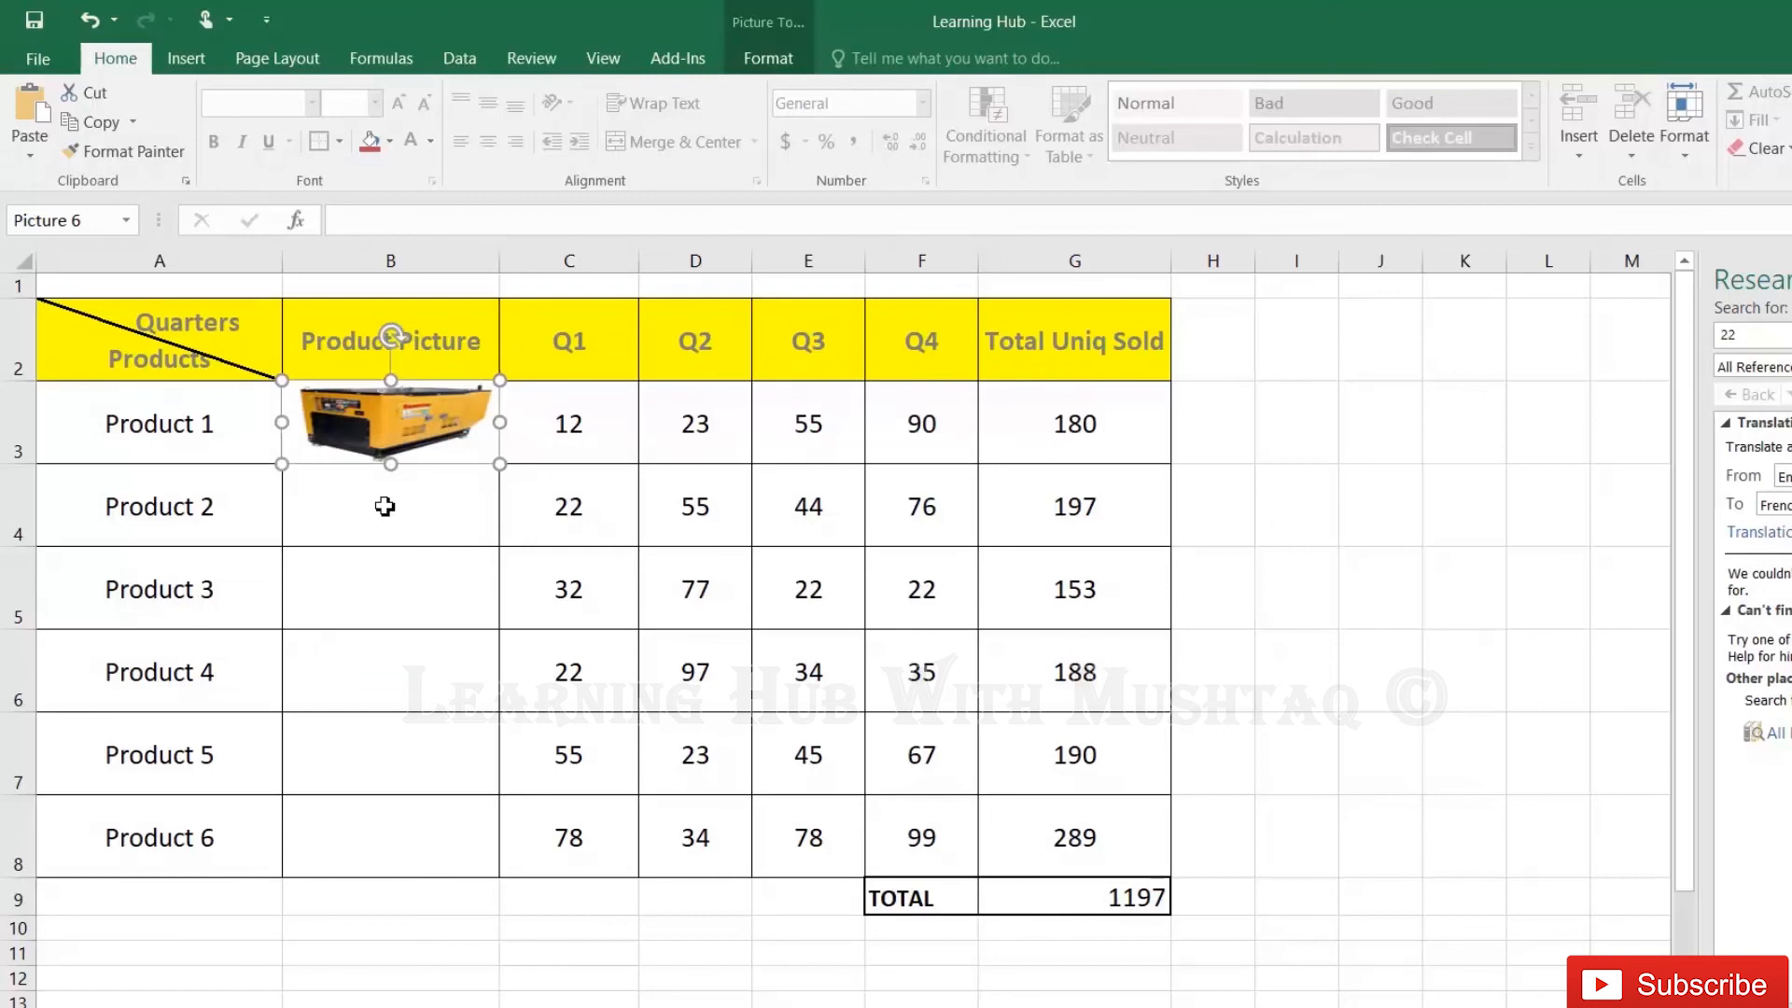
pyautogui.click(388, 506)
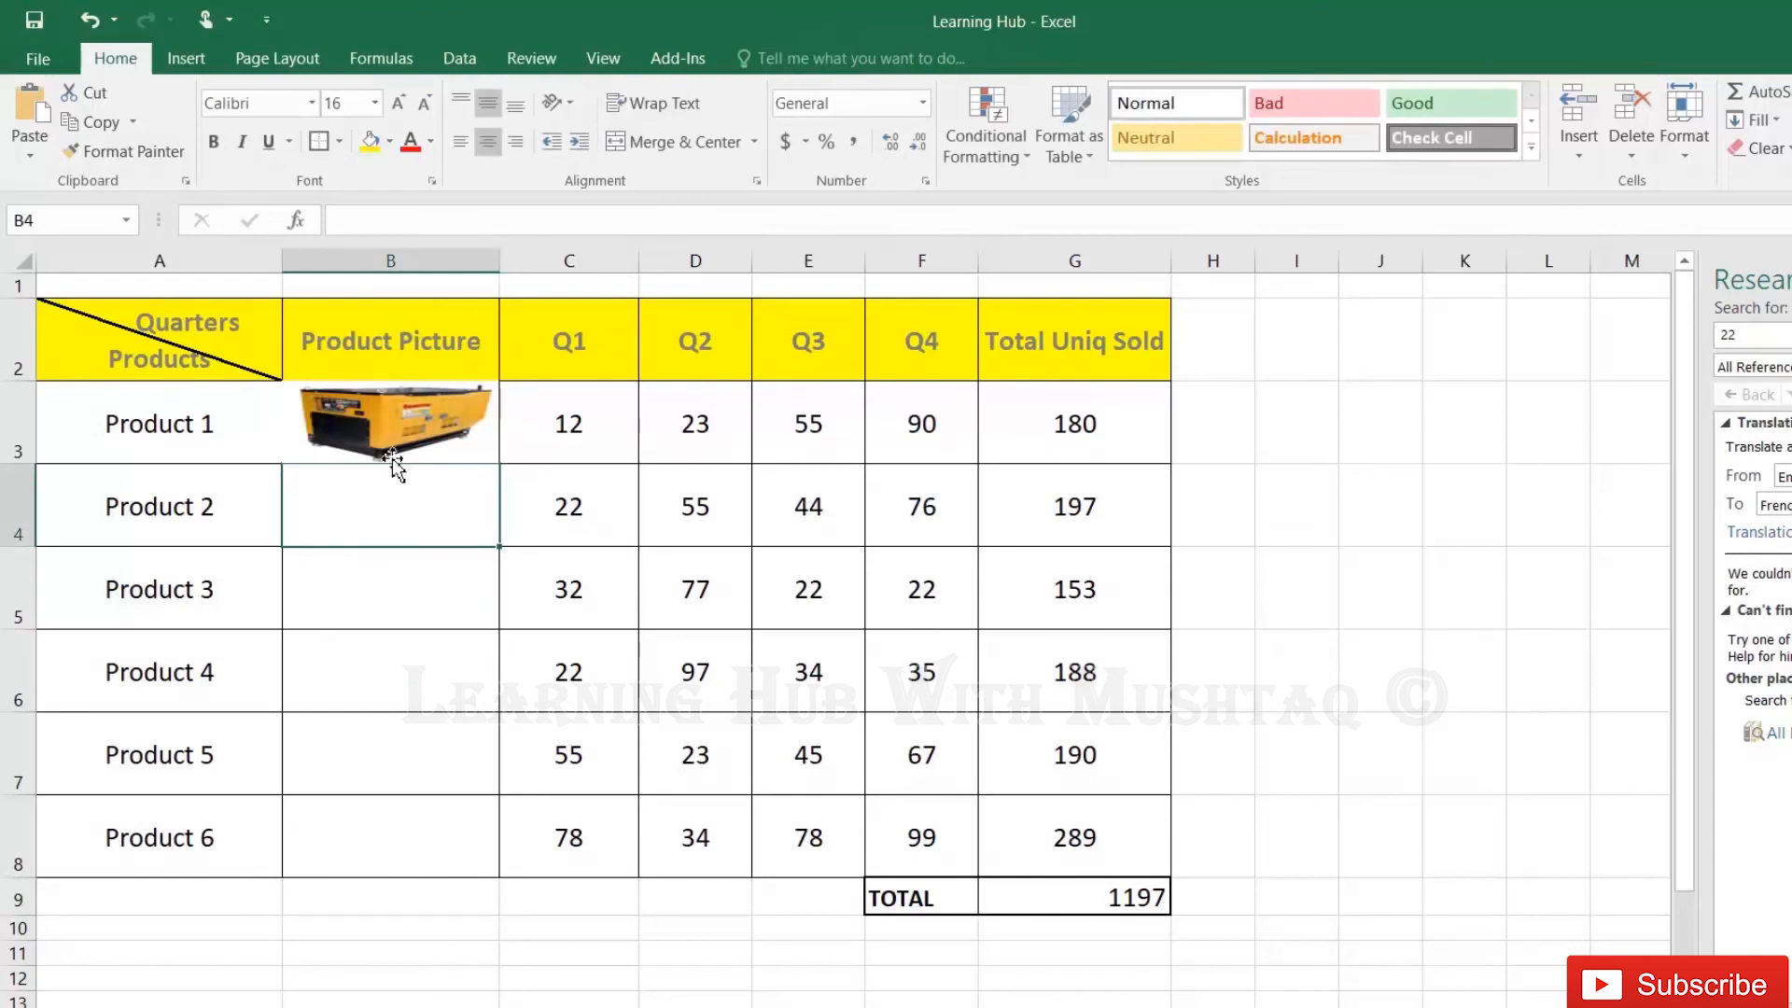
pyautogui.moveTo(408, 440)
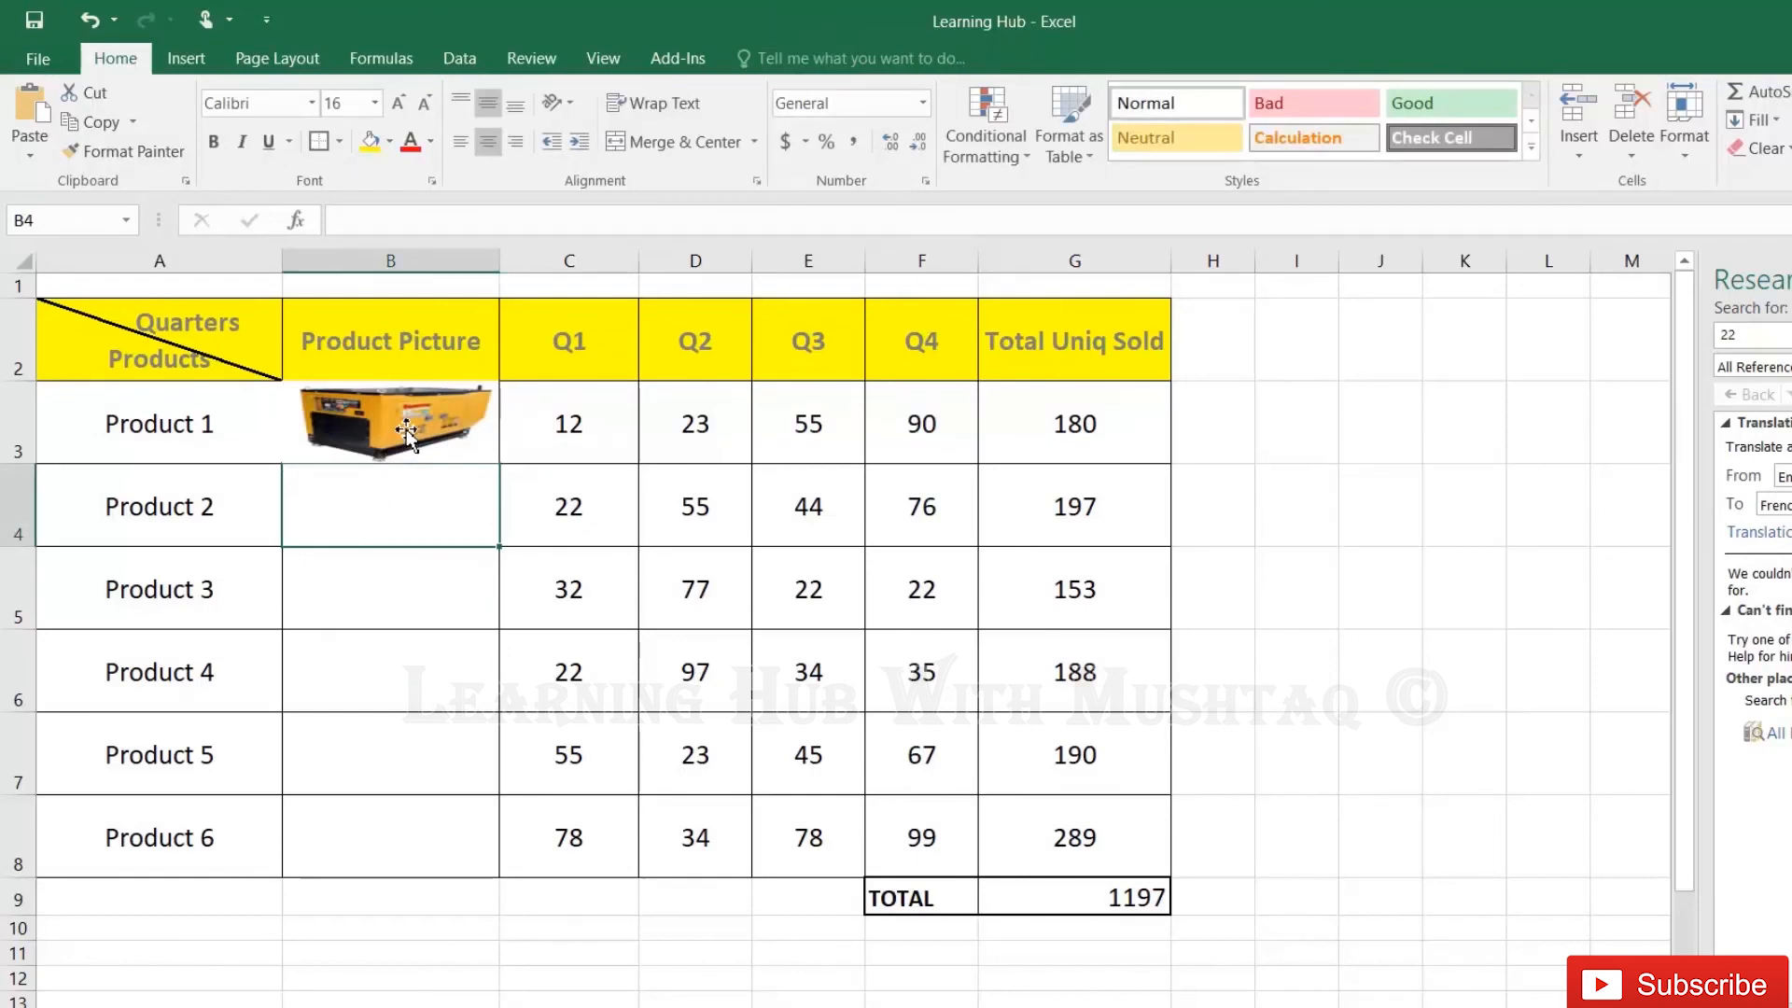
# Show the Picture Border colour choices for the generator picture in B3.
pyautogui.click(390, 423)
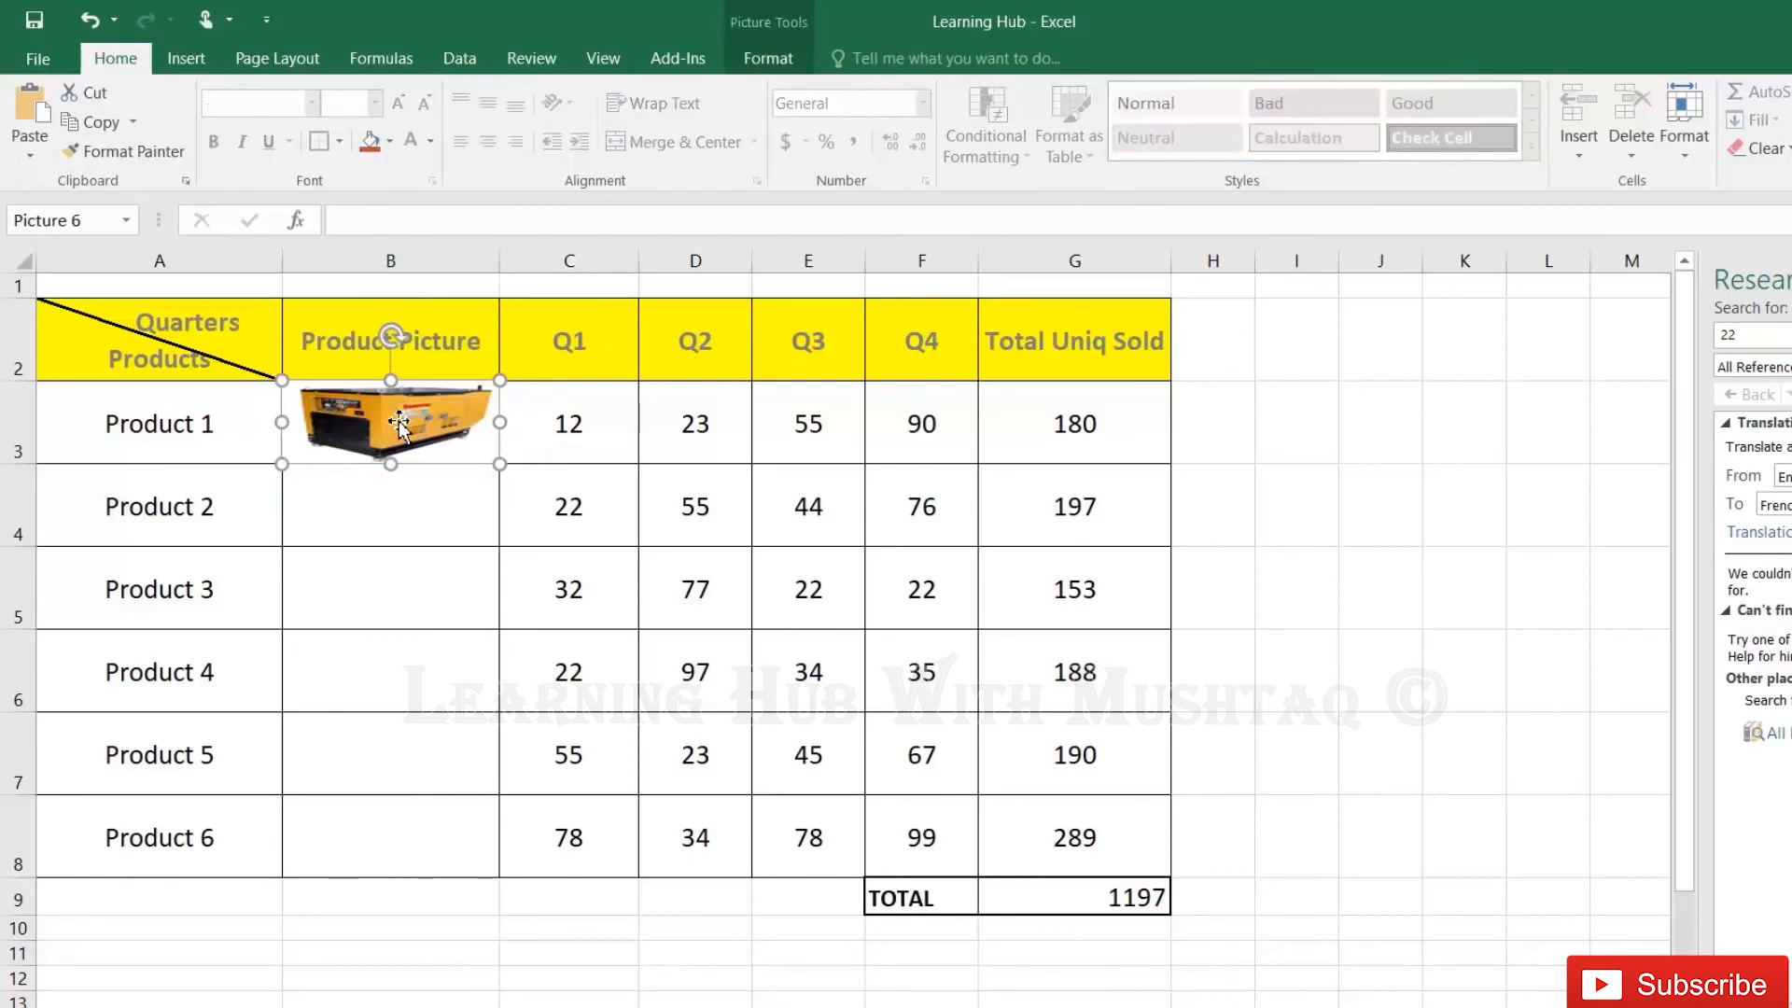
pyautogui.click(768, 58)
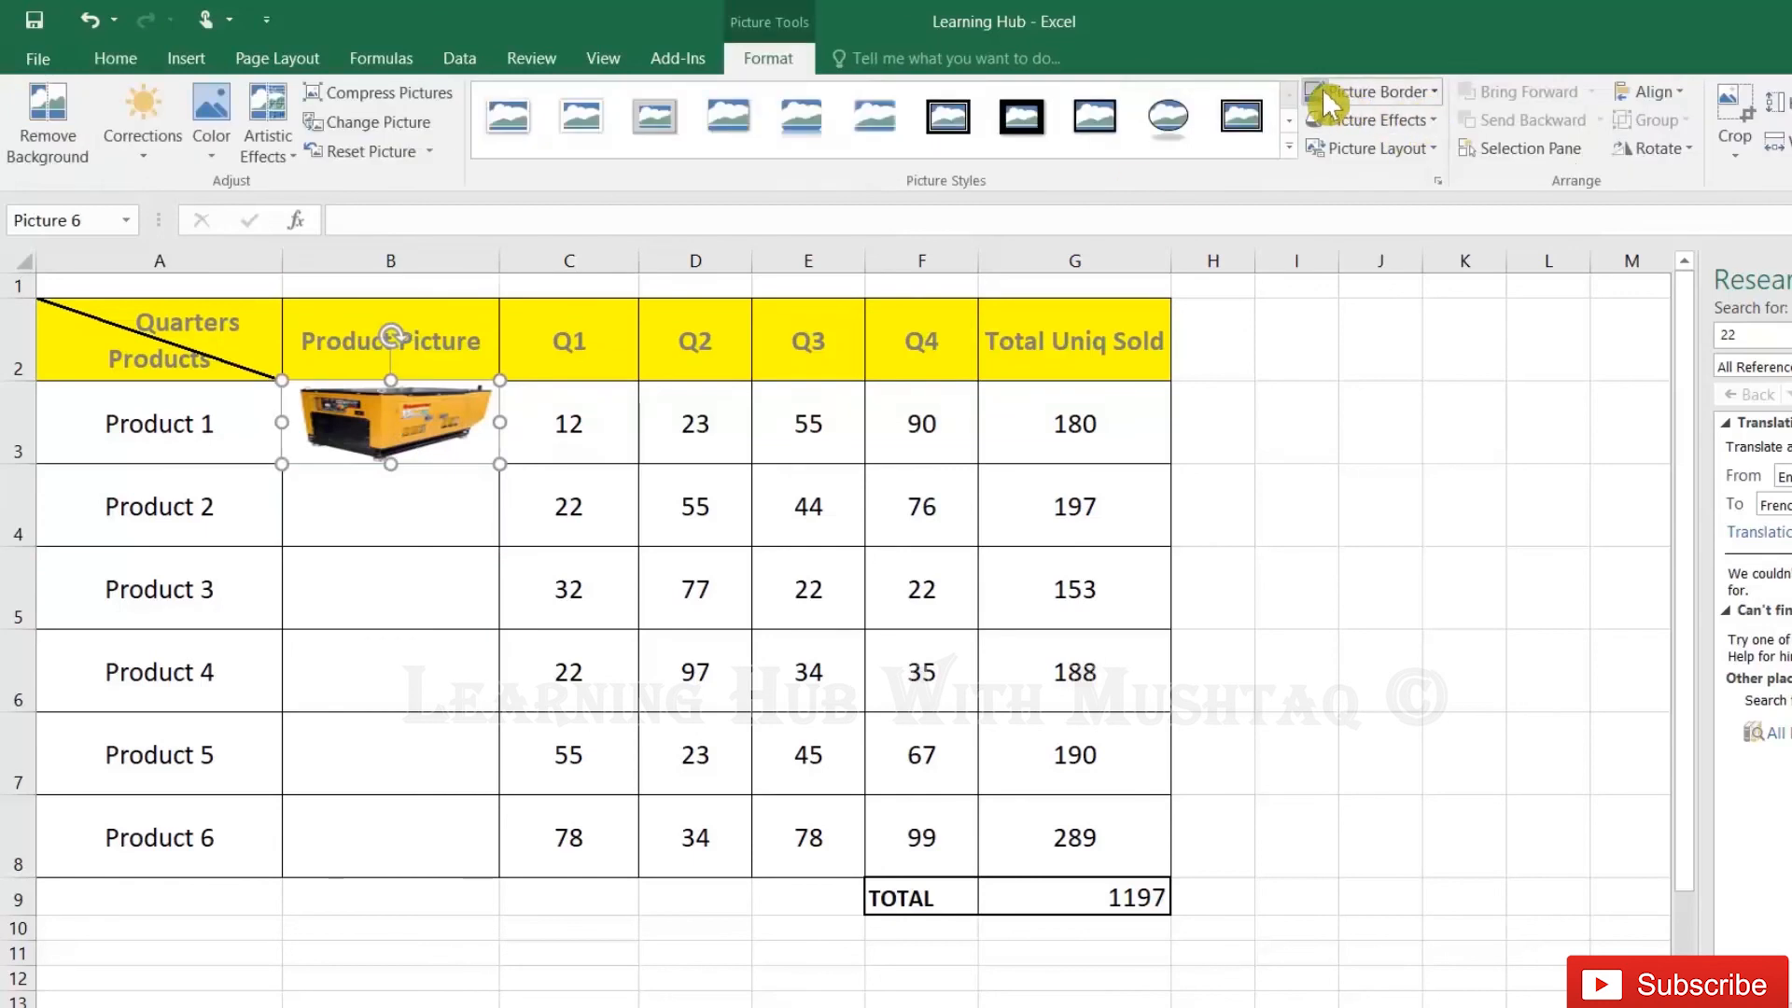
pyautogui.click(1373, 91)
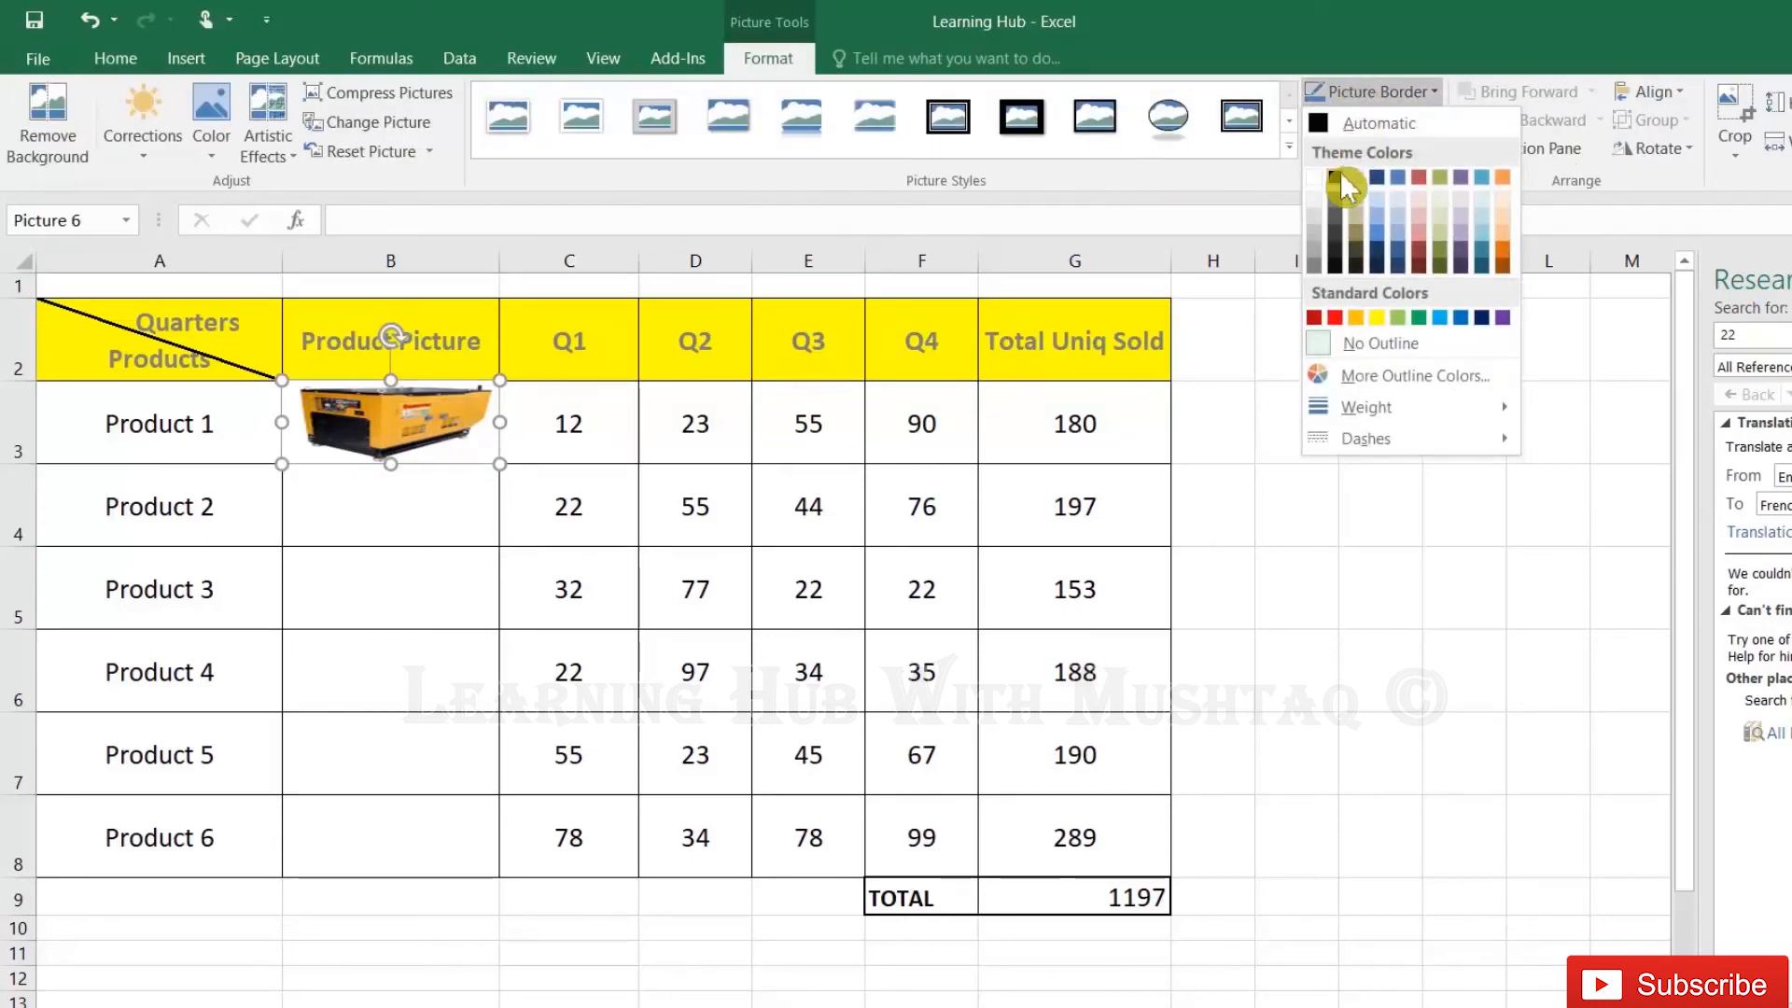